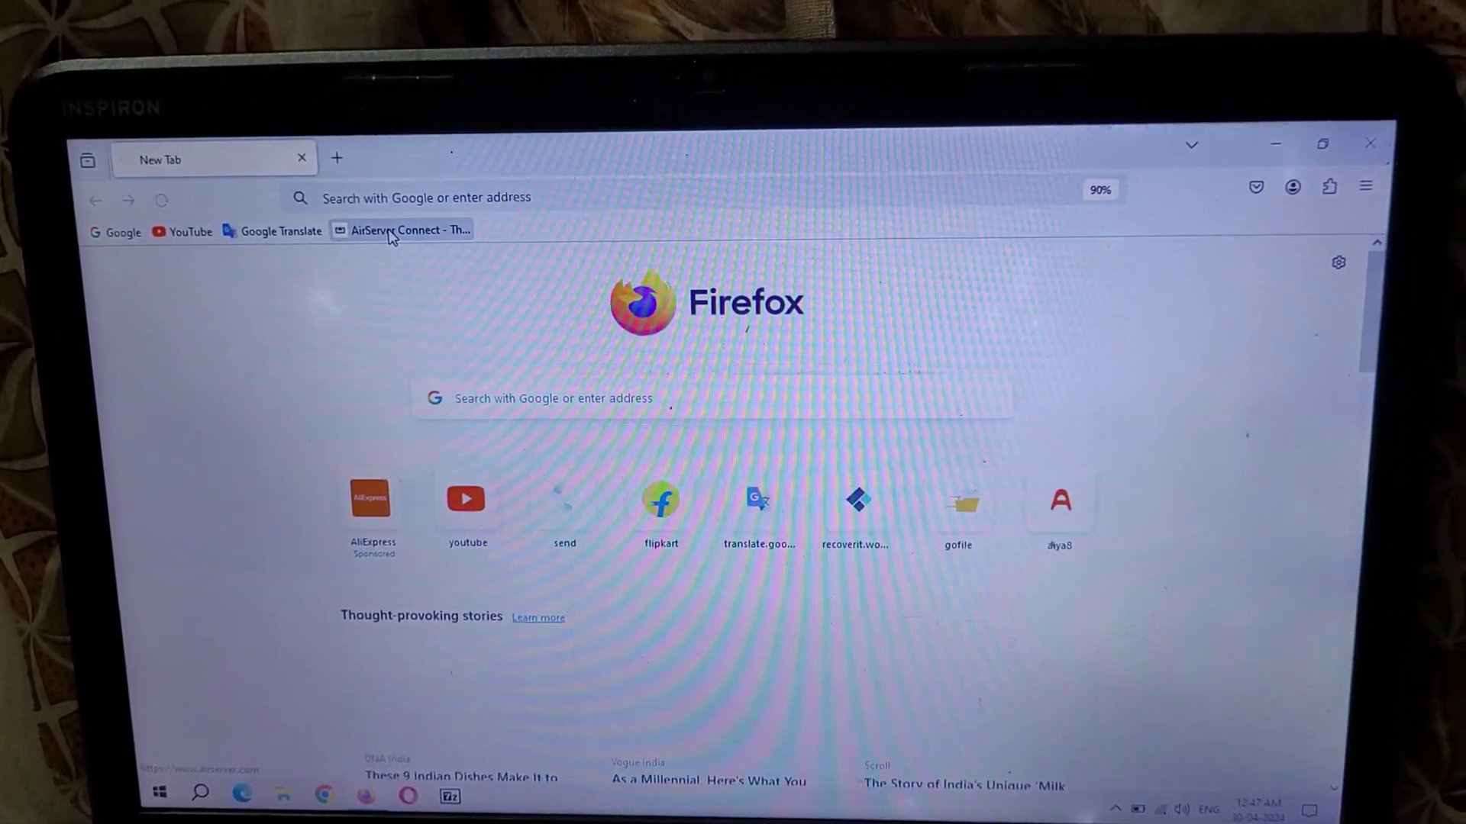
Go to airserver.com via the AirServer Connect bookmark and reach its download page
left_click(407, 230)
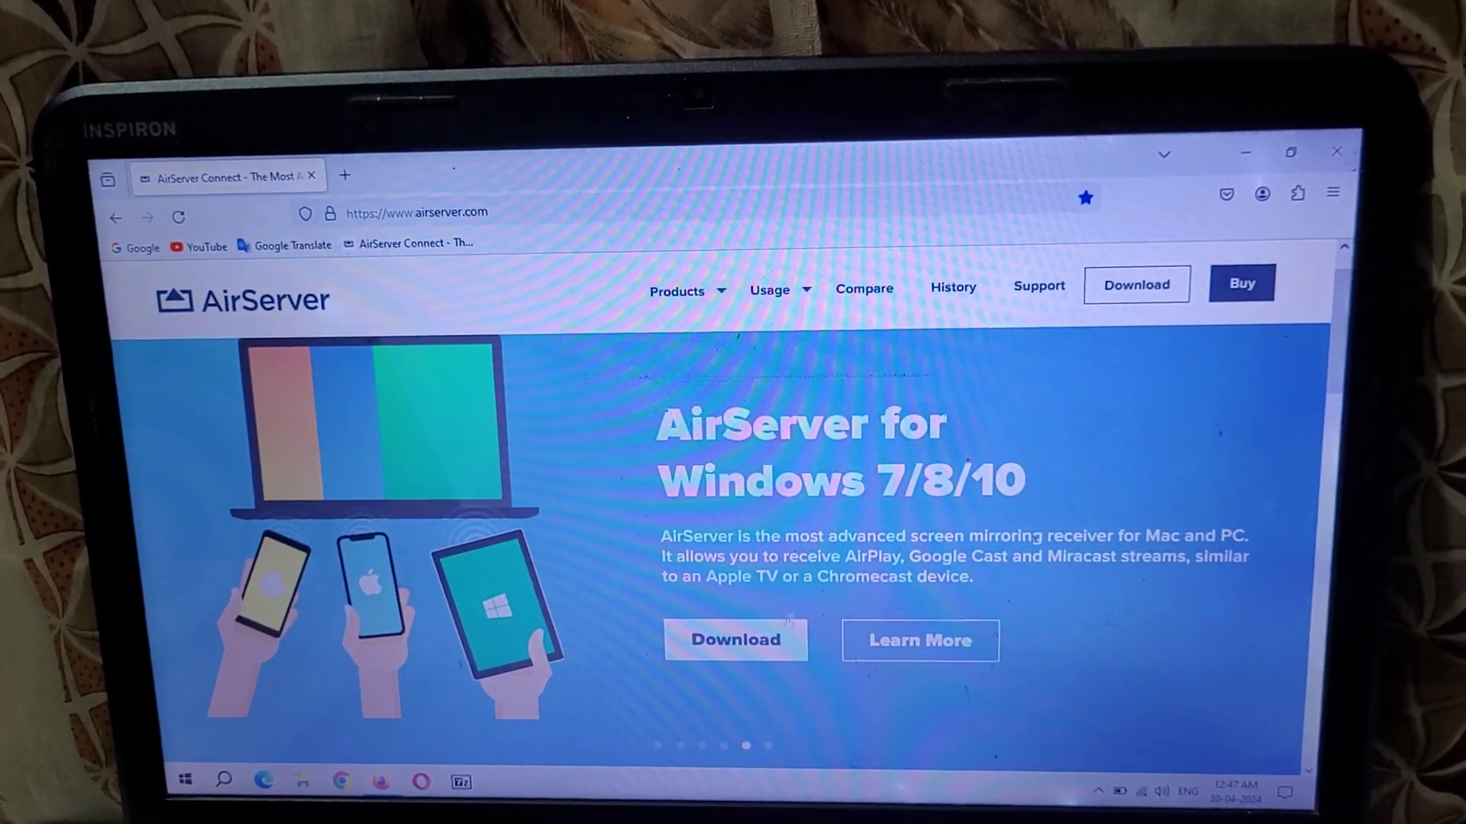
left_click(735, 646)
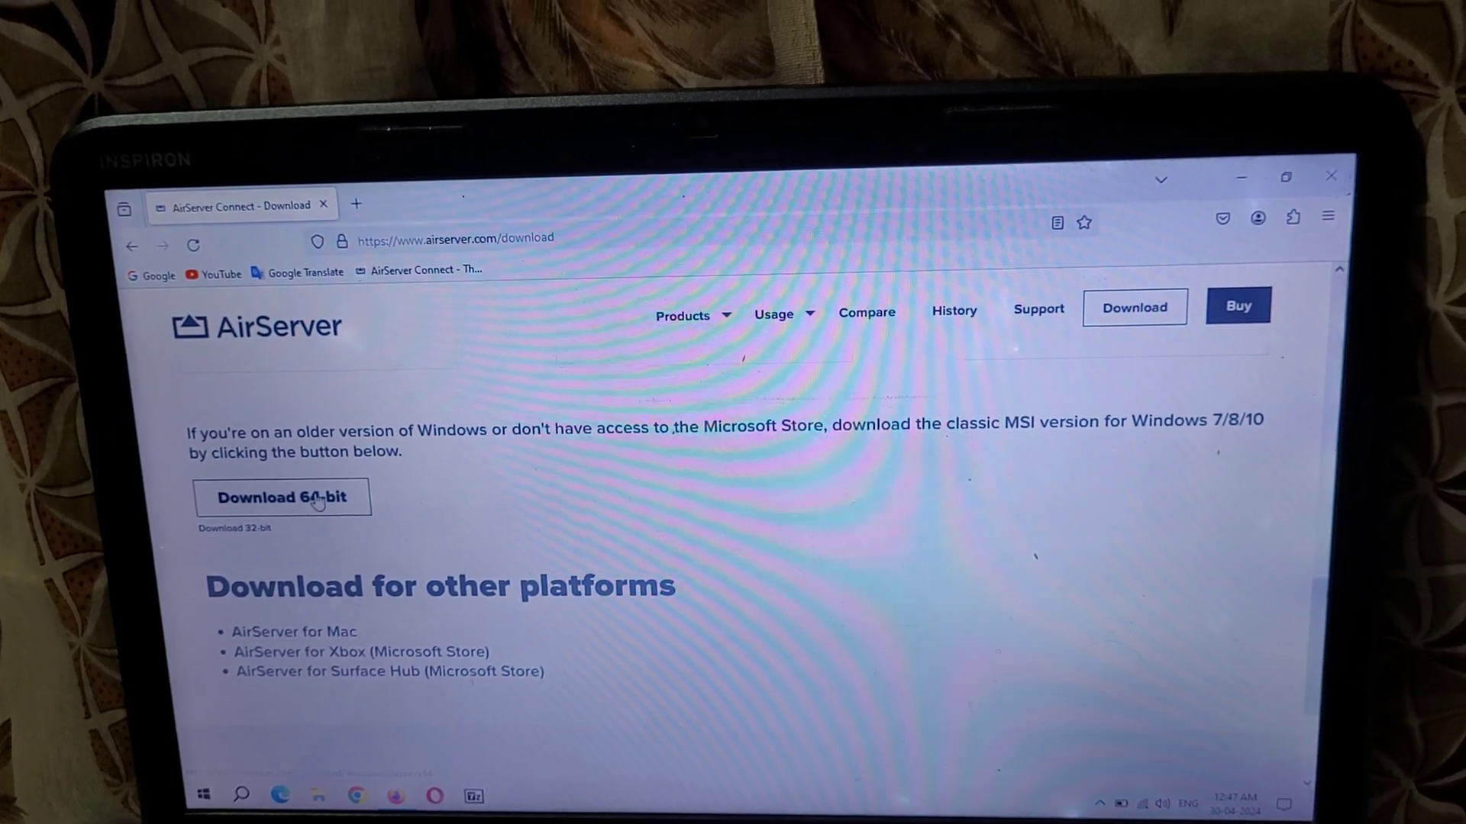
Download the 64-bit AirServer-5.7.1-x64 MSI installer and open it from Firefox downloads
left_click(283, 498)
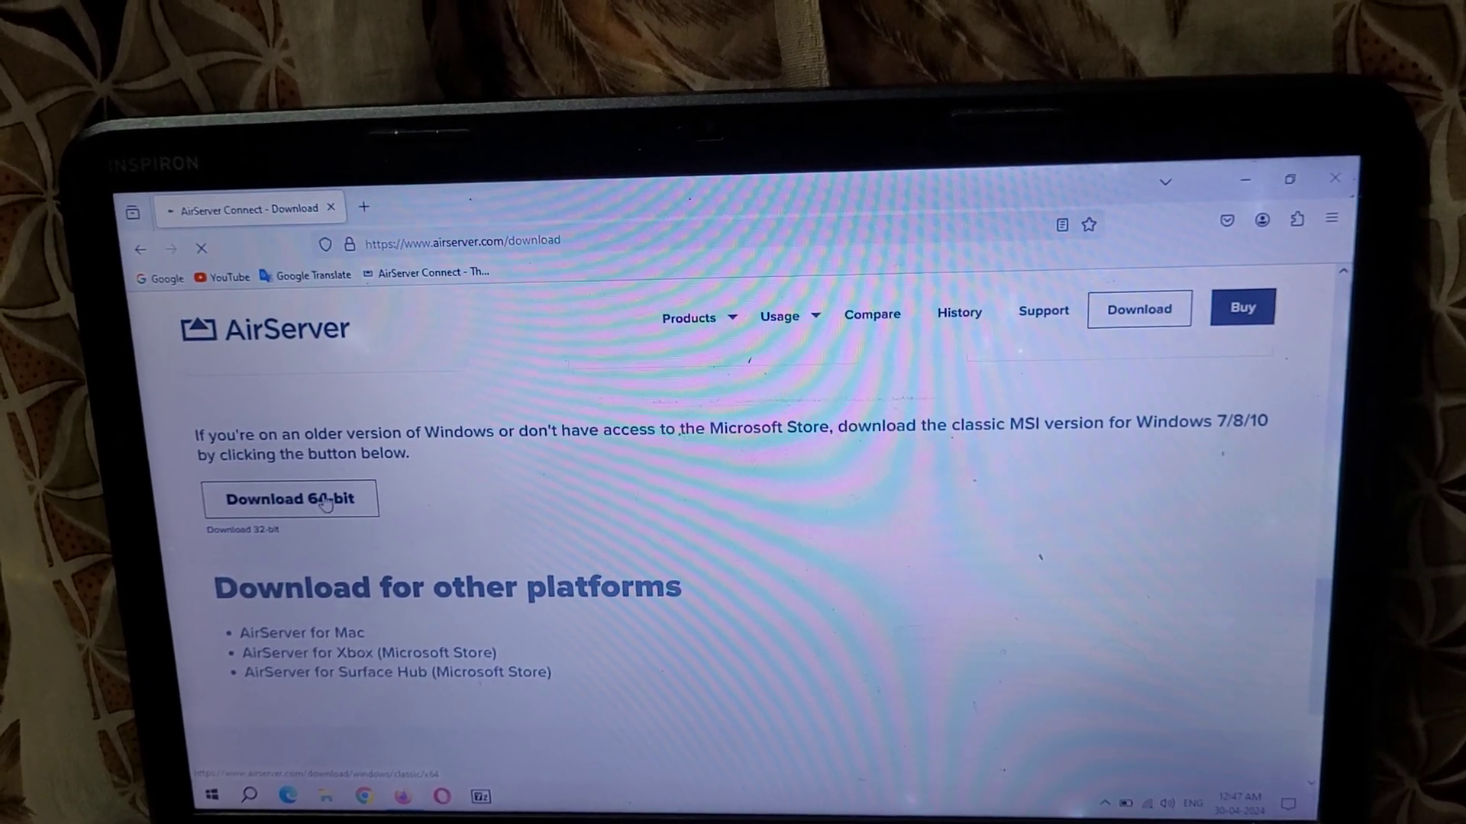
left_click(290, 499)
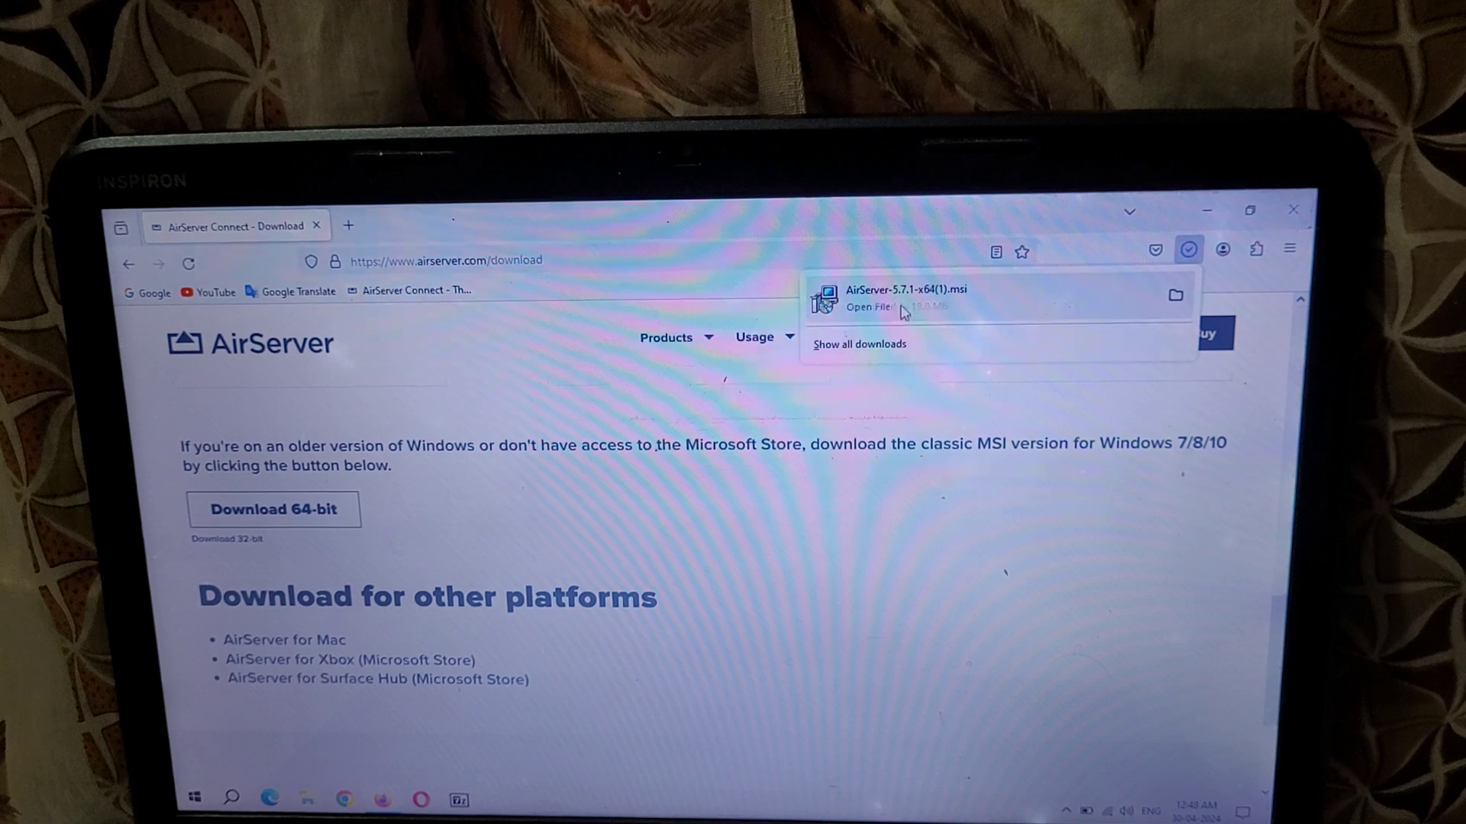
left_click(866, 307)
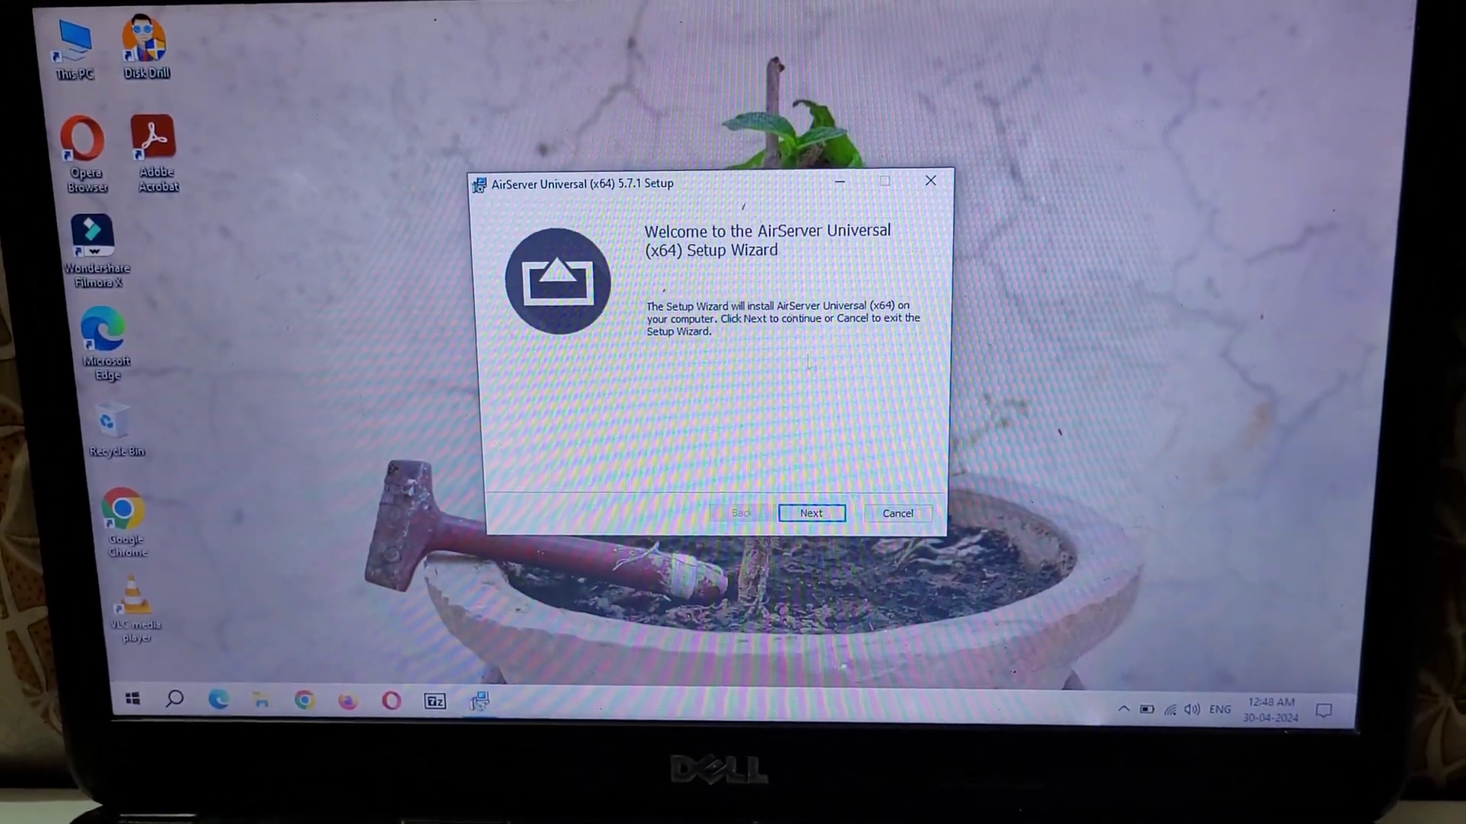
Accept the AirServer license terms and select 'I want to try AirServer Universal'
left_click(811, 514)
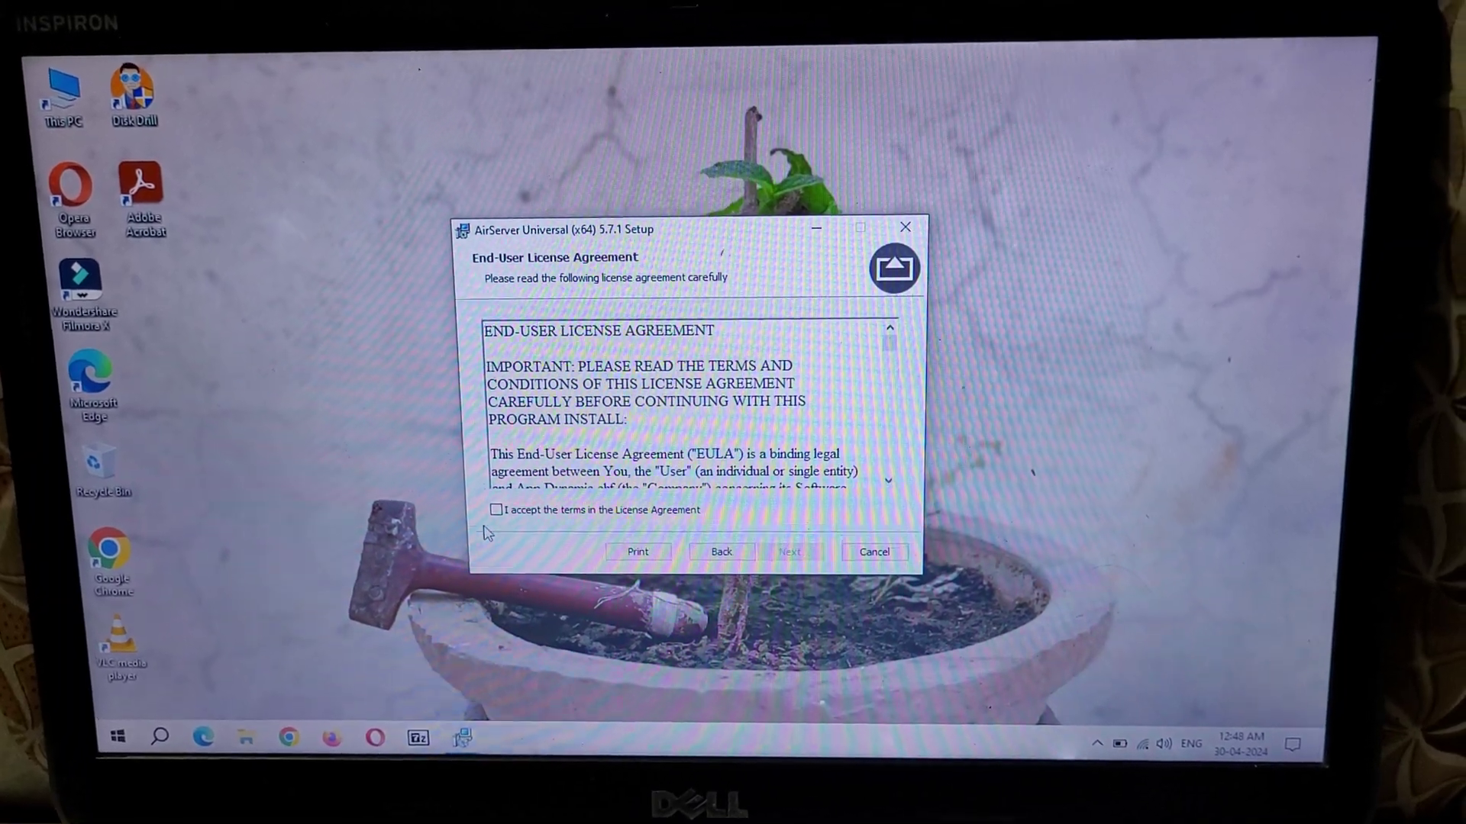
left_click(495, 510)
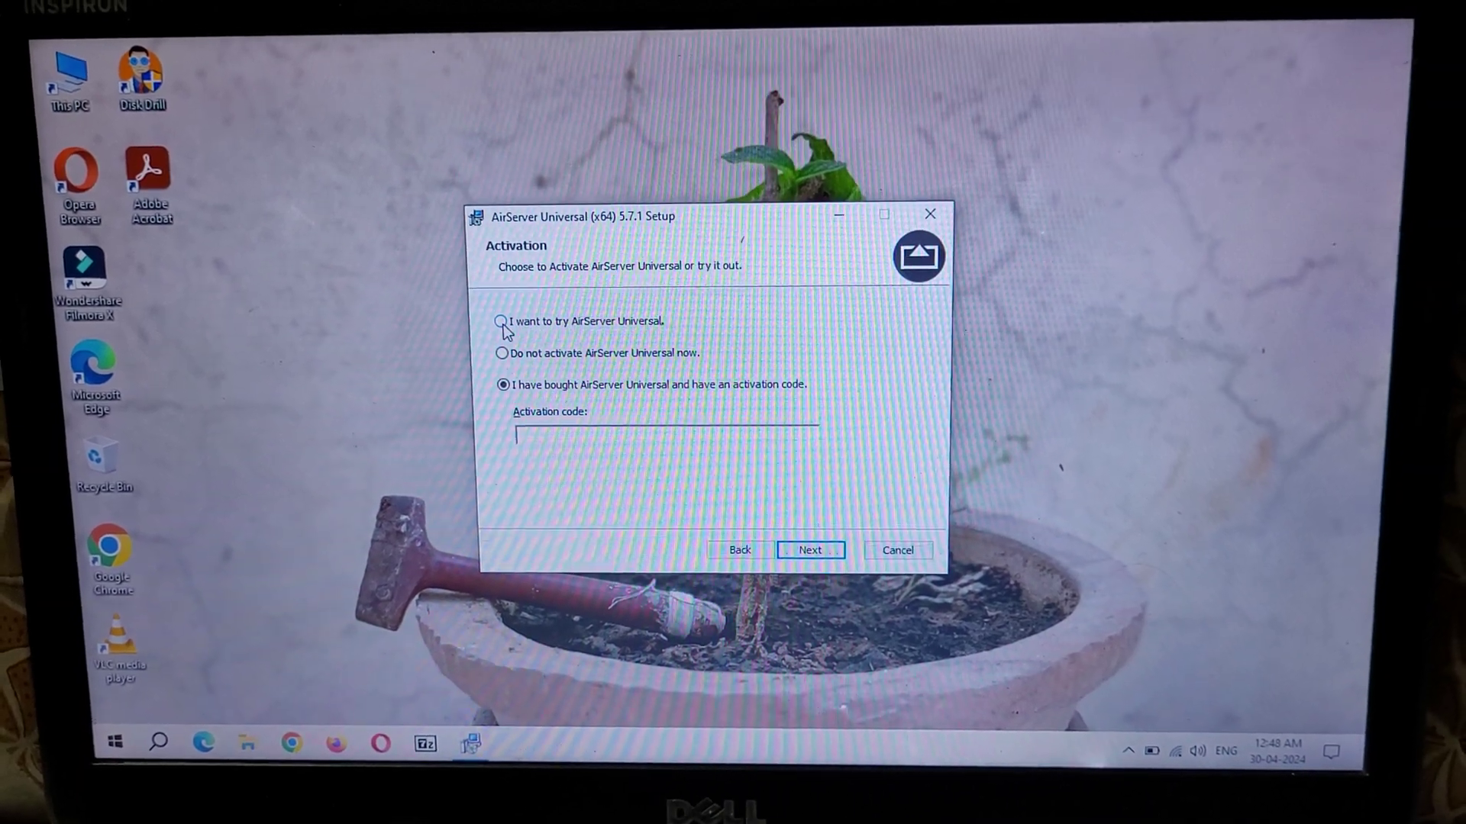
left_click(502, 321)
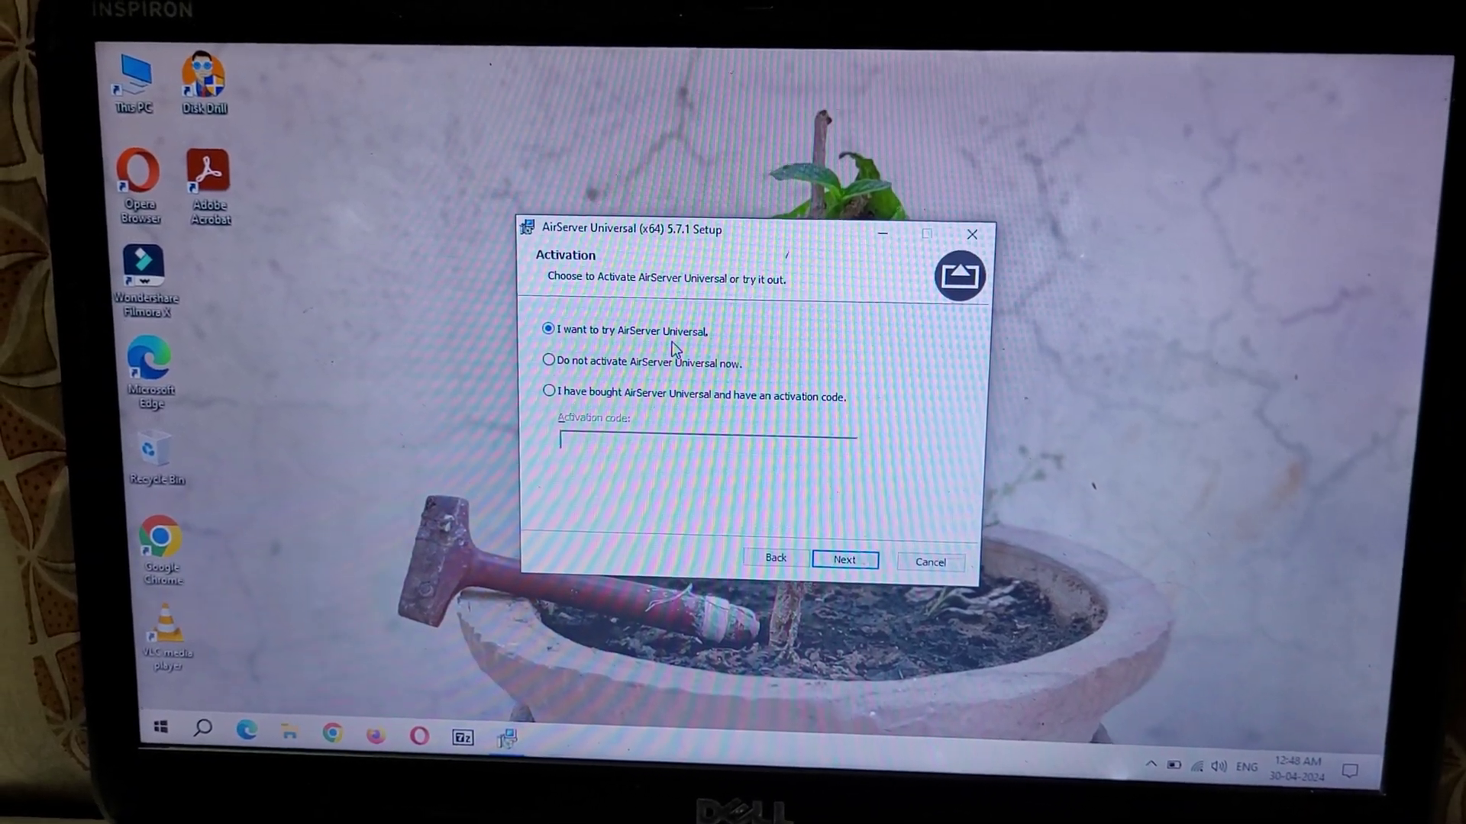
Install AirServer to the default Program Files folder and launch it when setup exits
left_click(845, 560)
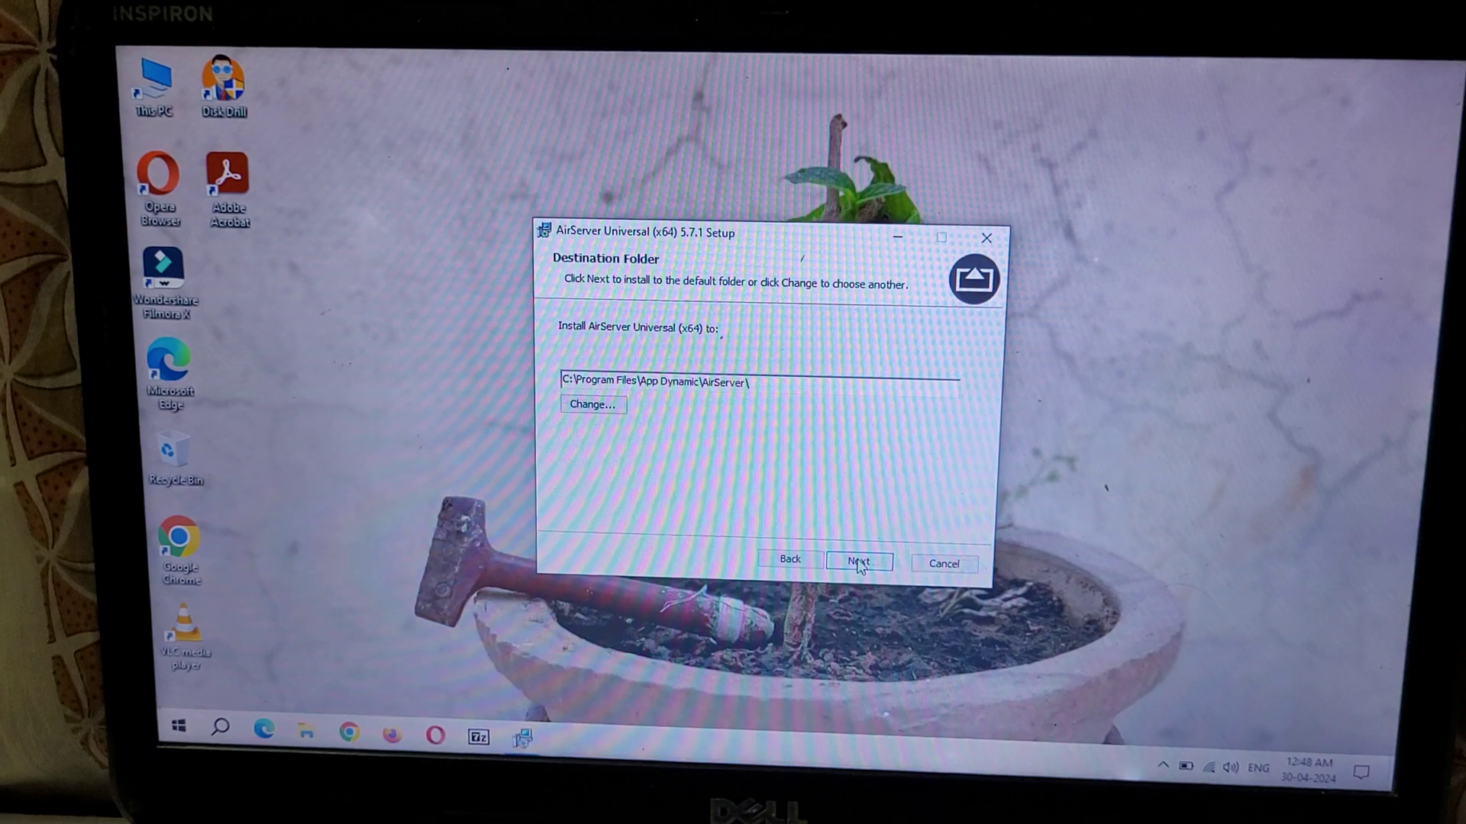
left_click(858, 561)
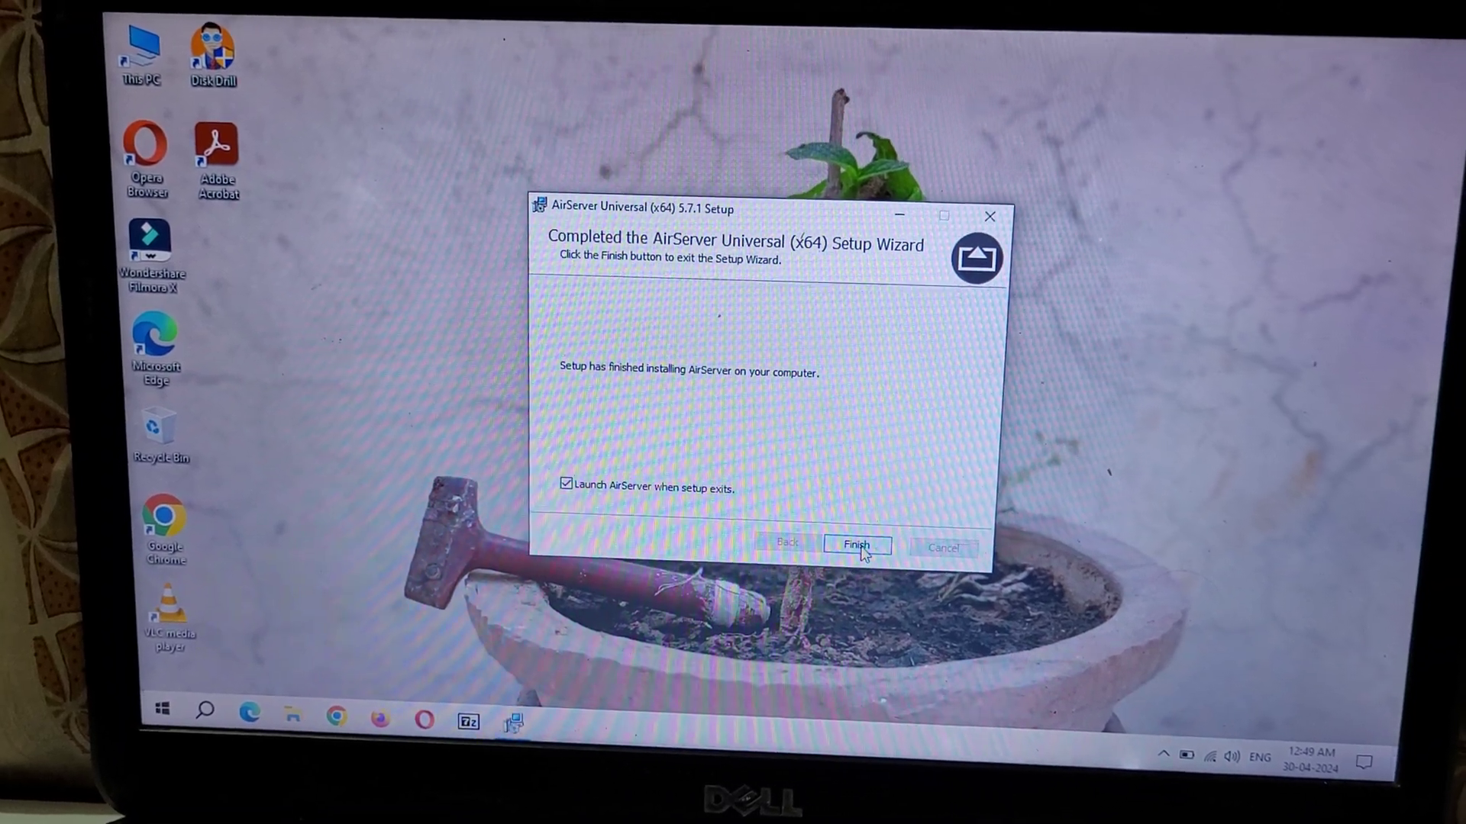
left_click(857, 546)
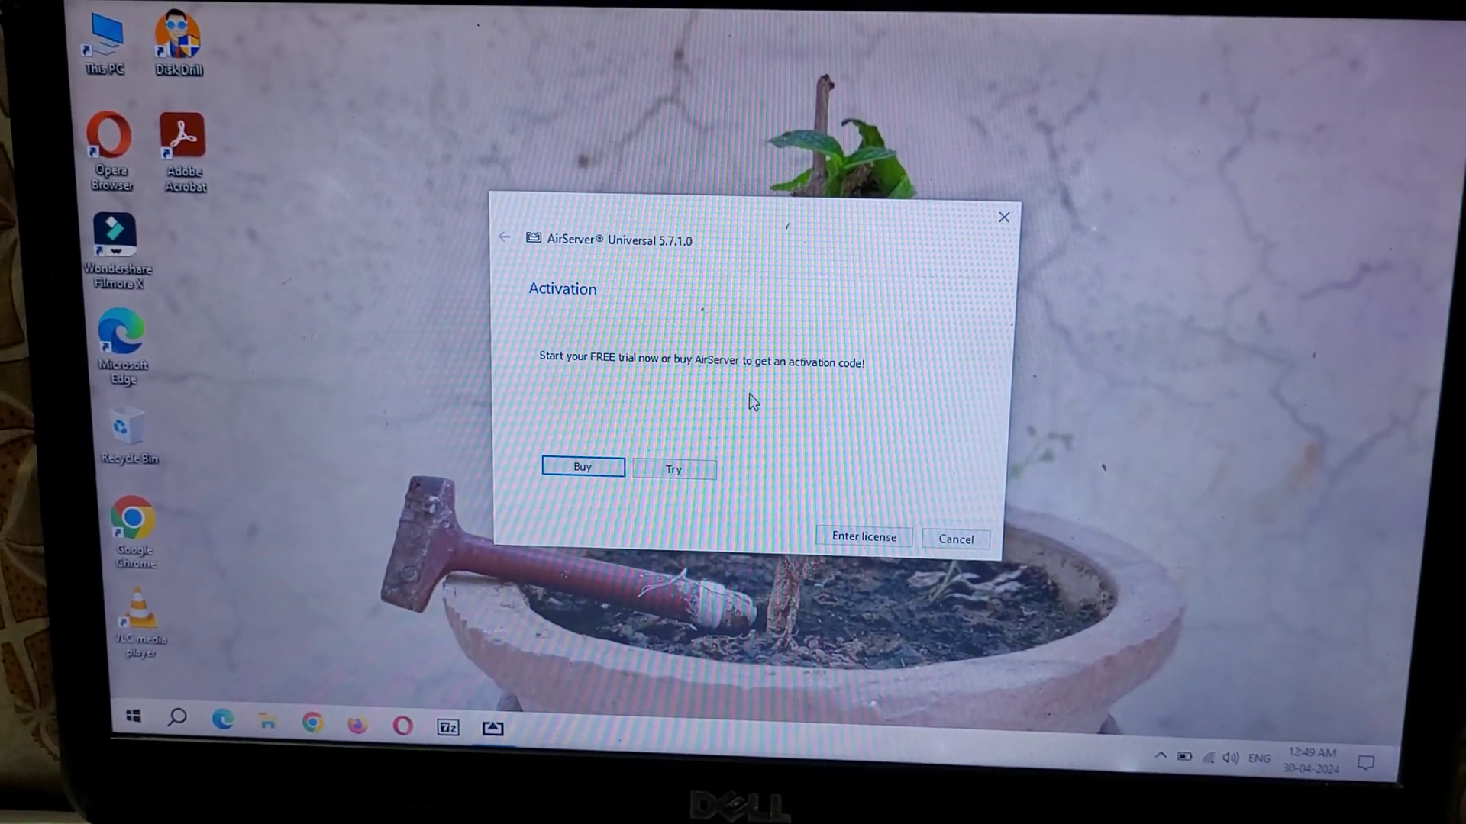
Start the AirServer free trial with 16 days remaining and close the Activation window
left_click(673, 467)
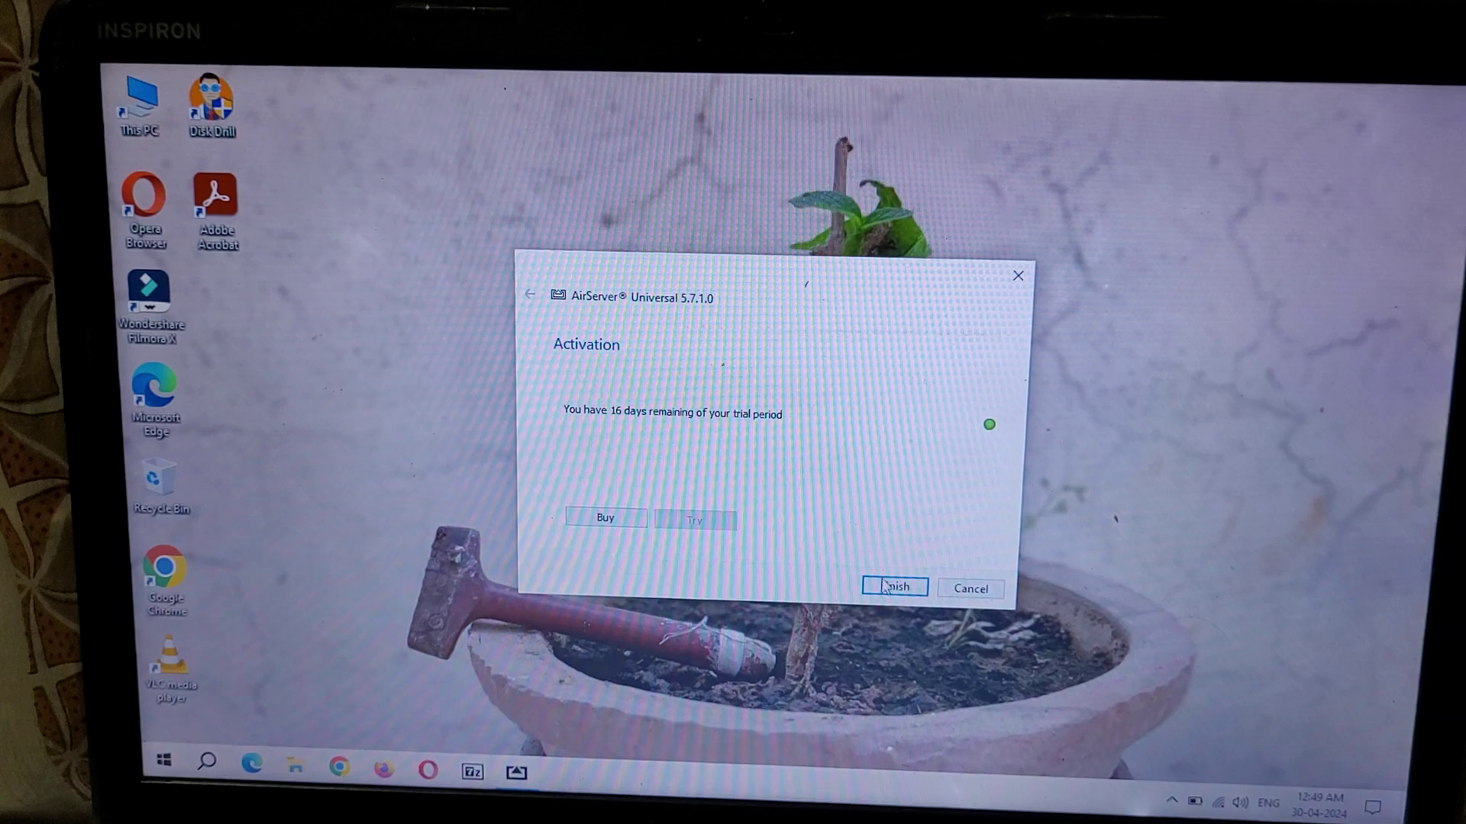
left_click(894, 587)
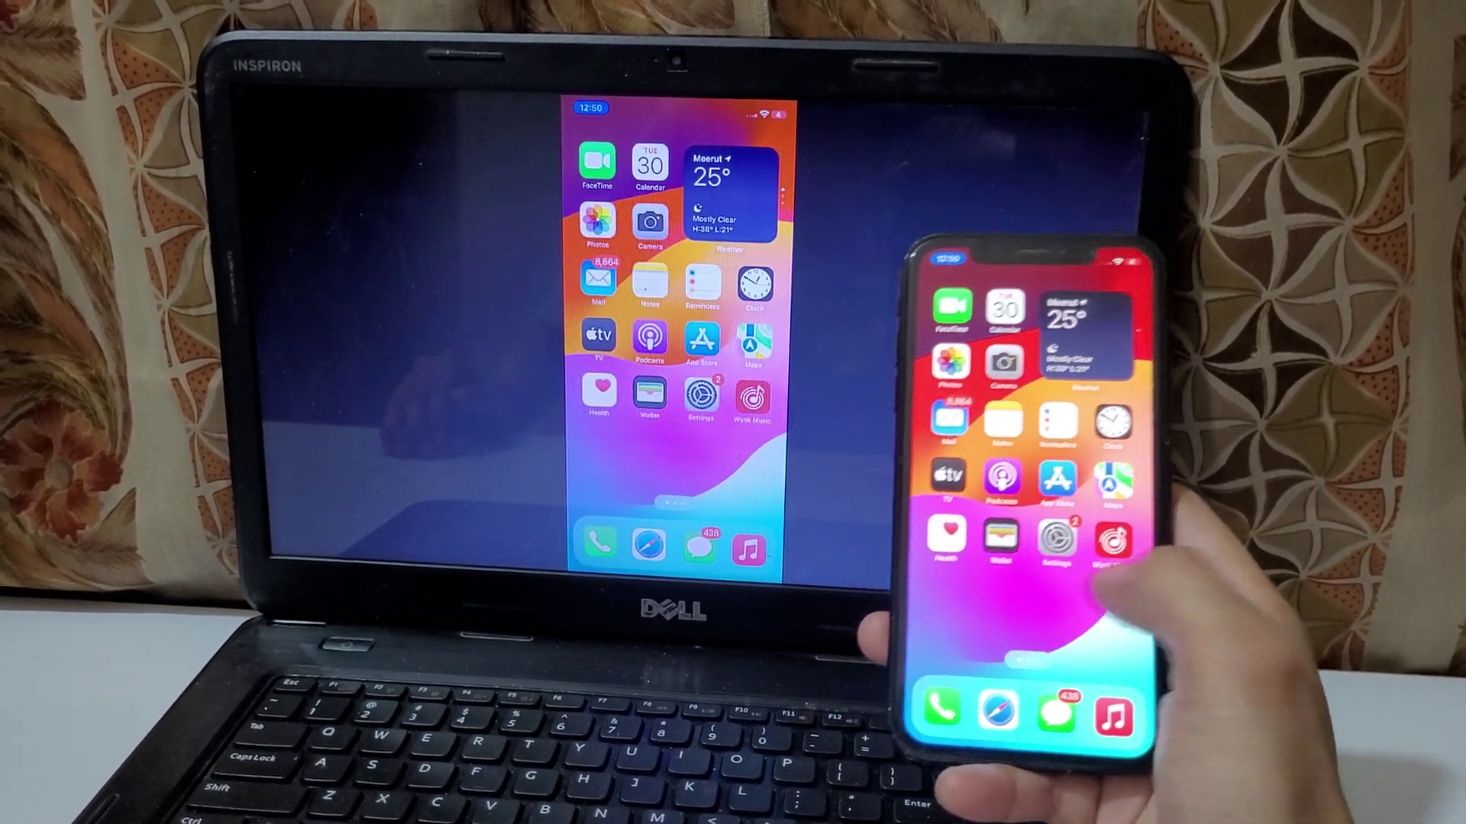
Swipe to the iPhone's second home screen page, shown live on the laptop
scroll("left", 3)
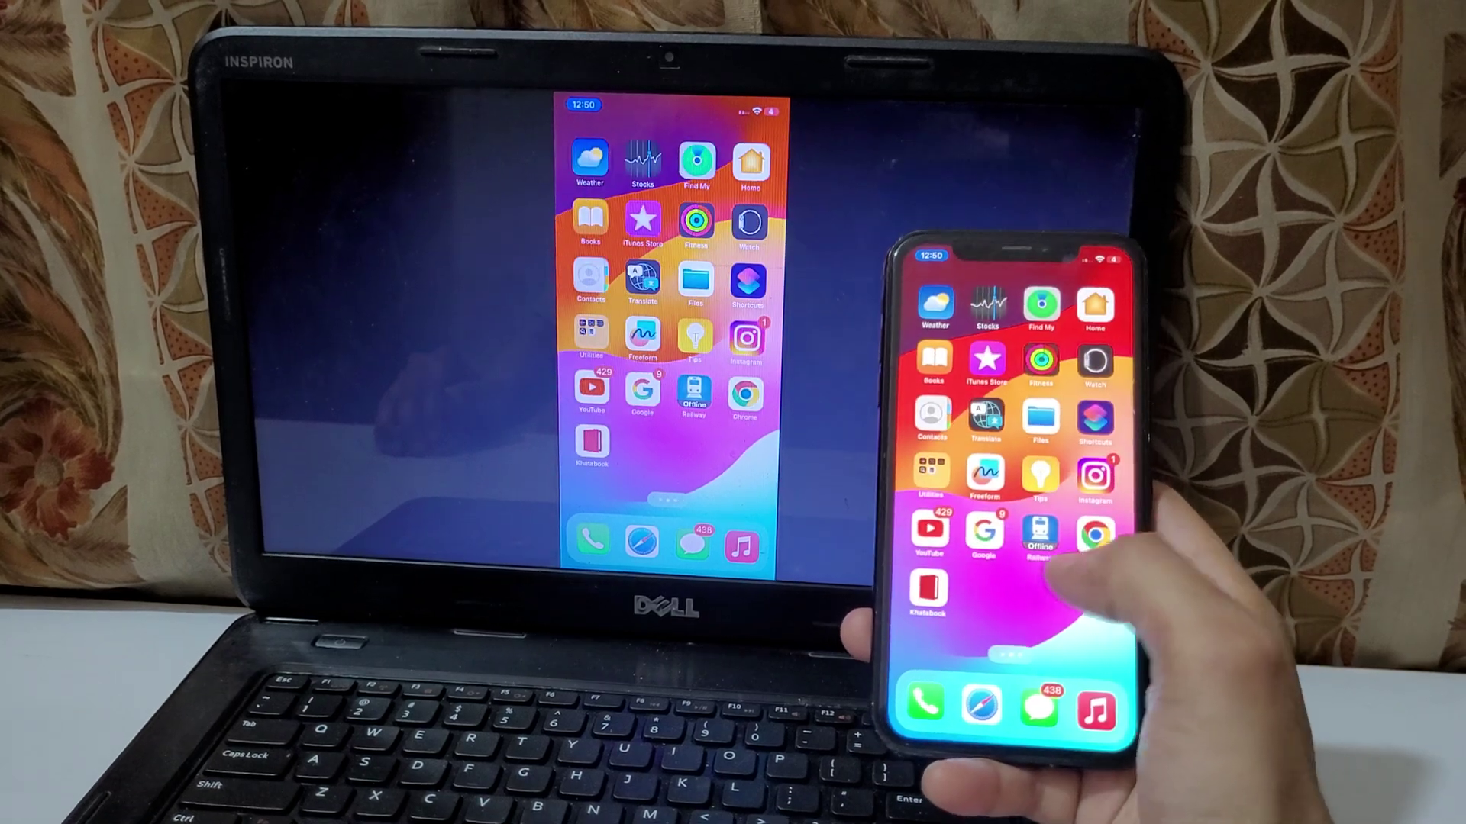